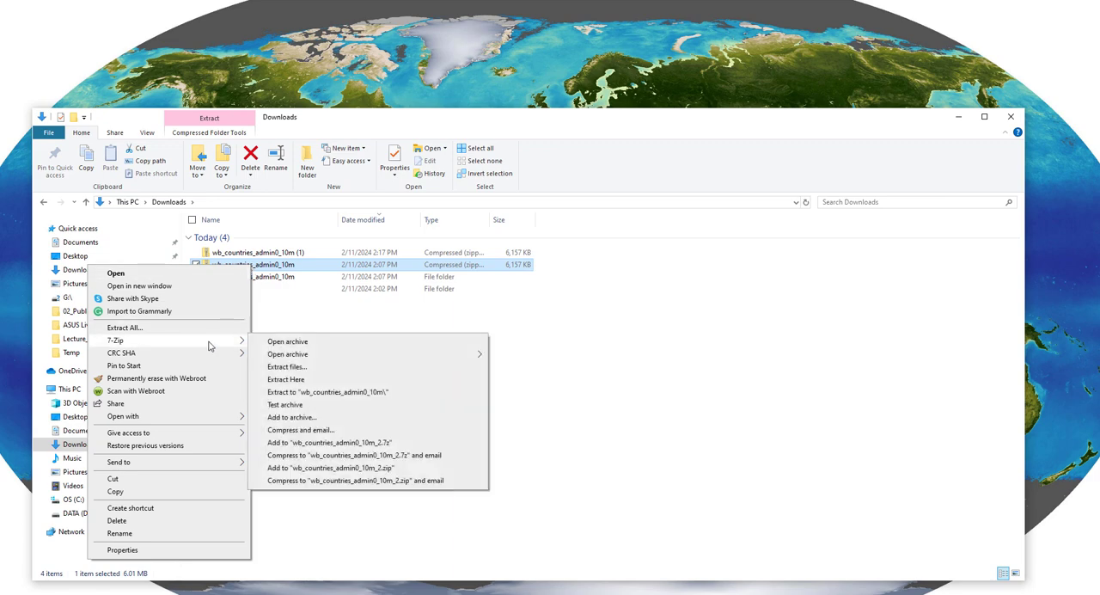
mouse_move(337, 392)
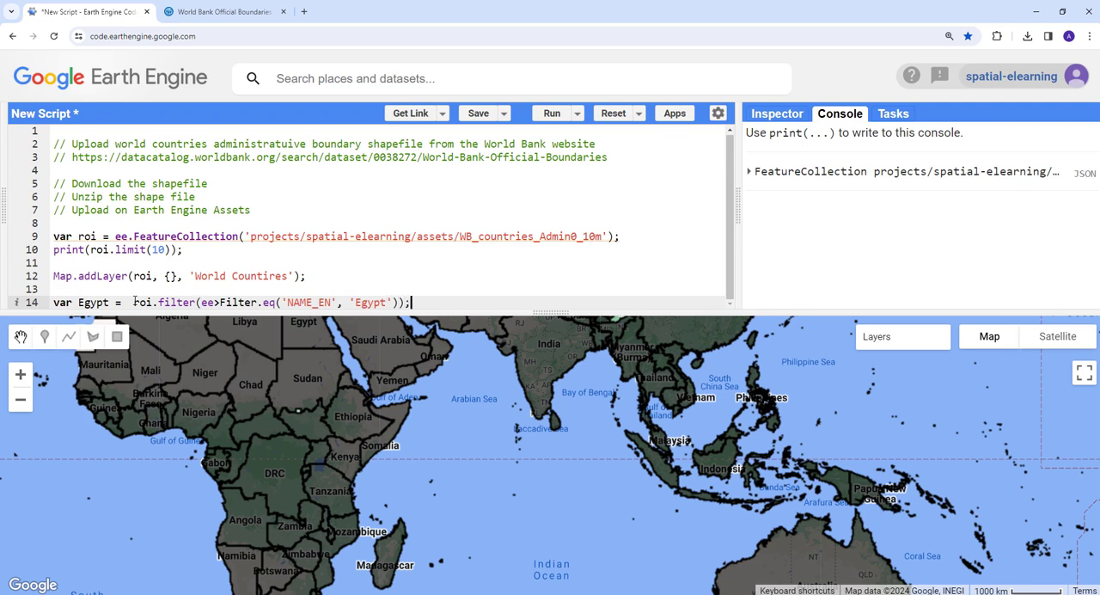
Begin the next script line with 'M' below the Egypt NAME_EN filter.
type("M")
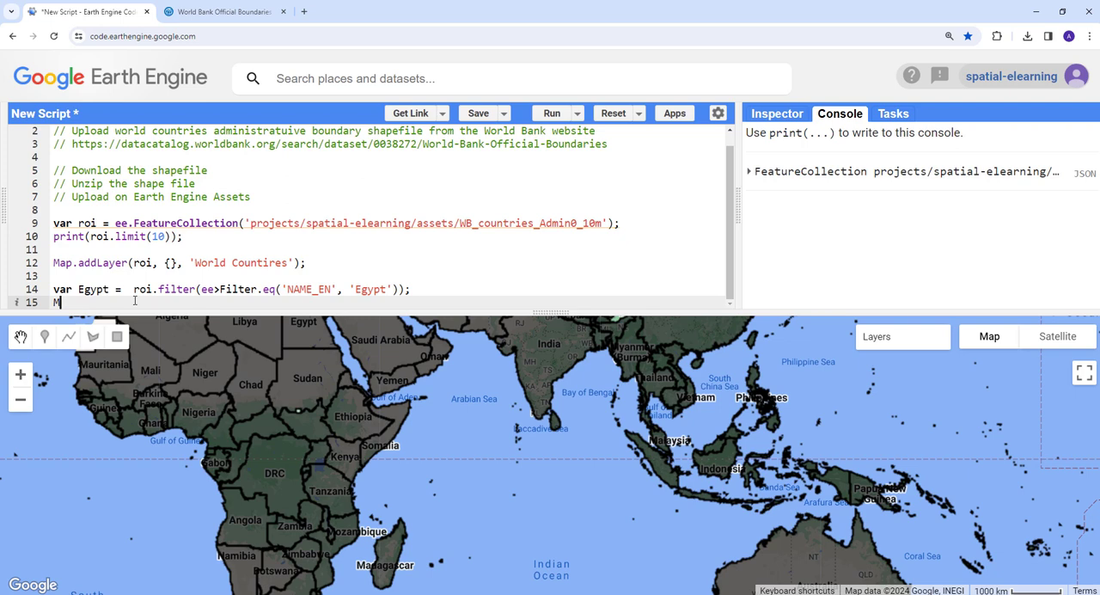
Add Egypt to the map via Map.addLayer with color 'red', ready for a layer name.
type("ap.addLayer(Egypt, {color}")
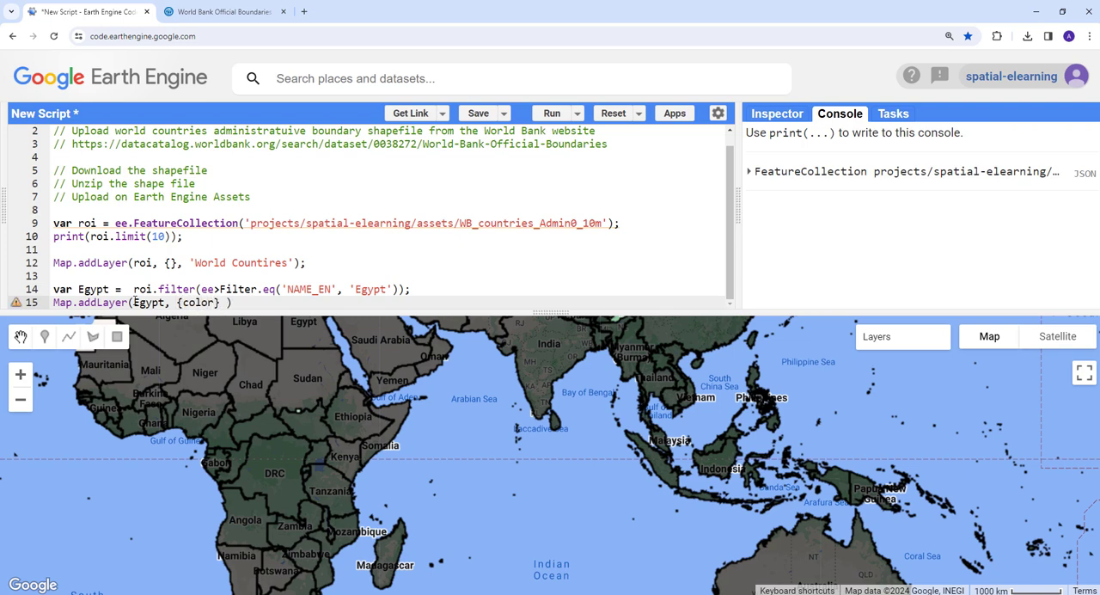
type("'red'")
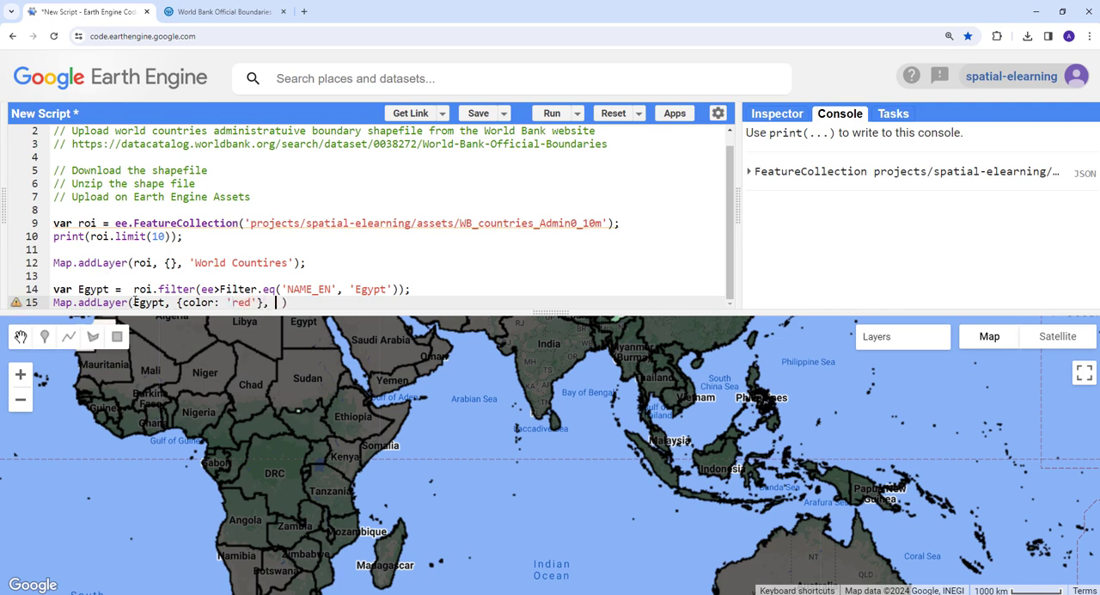
left_click(550, 114)
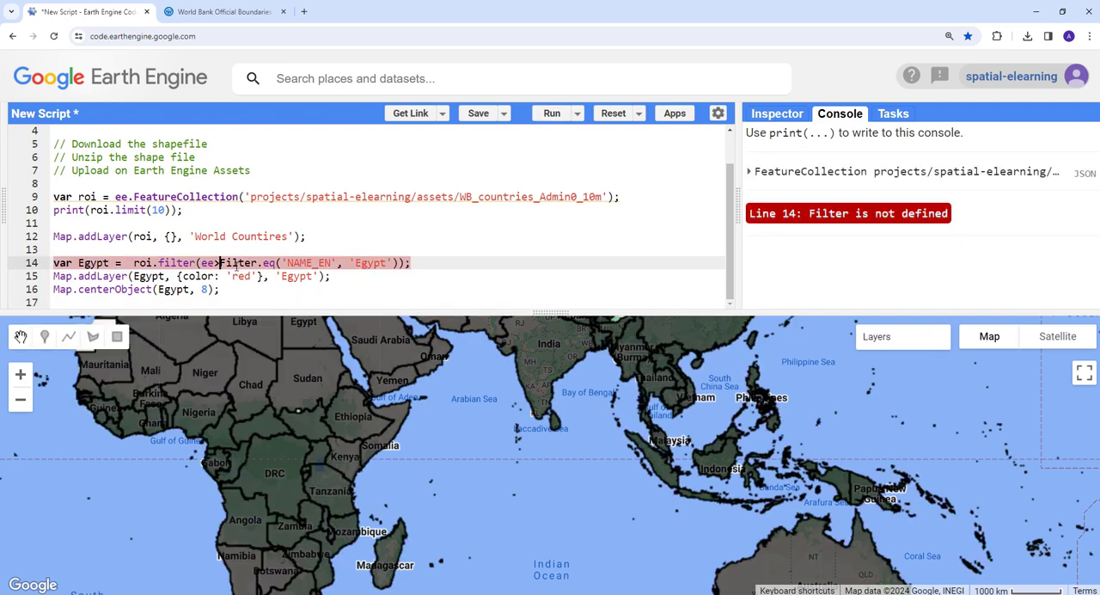